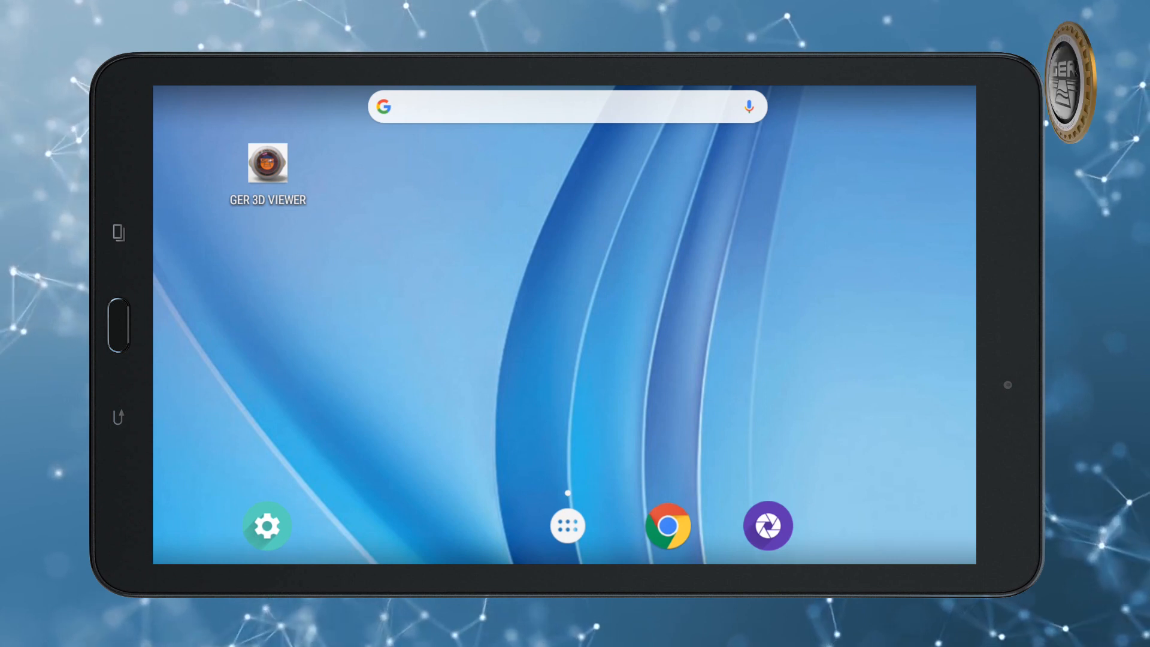
Step: Pull down the quick settings shade and go to the Bluetooth settings page
left_click(850, 191)
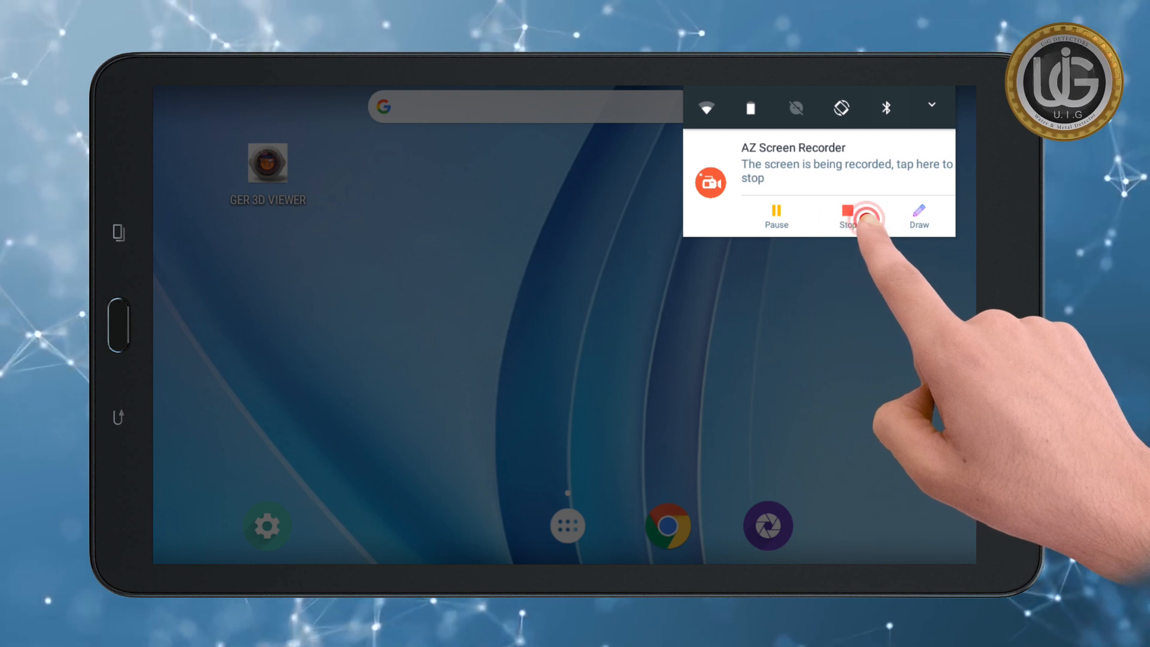
left_click(847, 216)
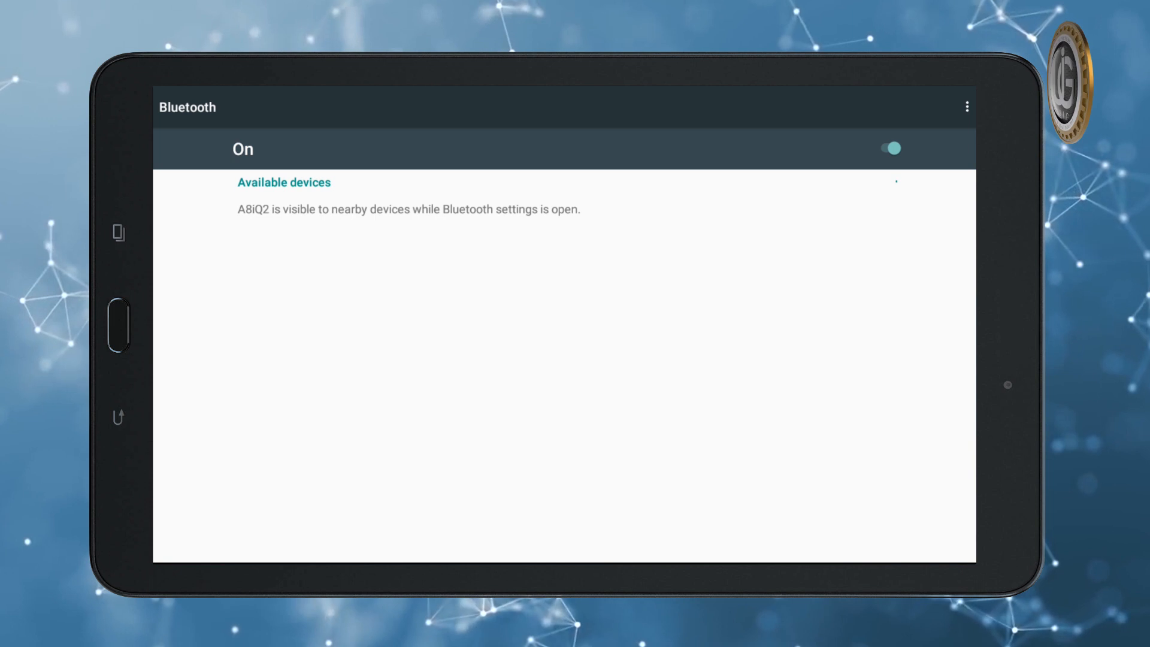
Step: Scan for nearby devices and pair the DEEP detector over Bluetooth
left_click(334, 211)
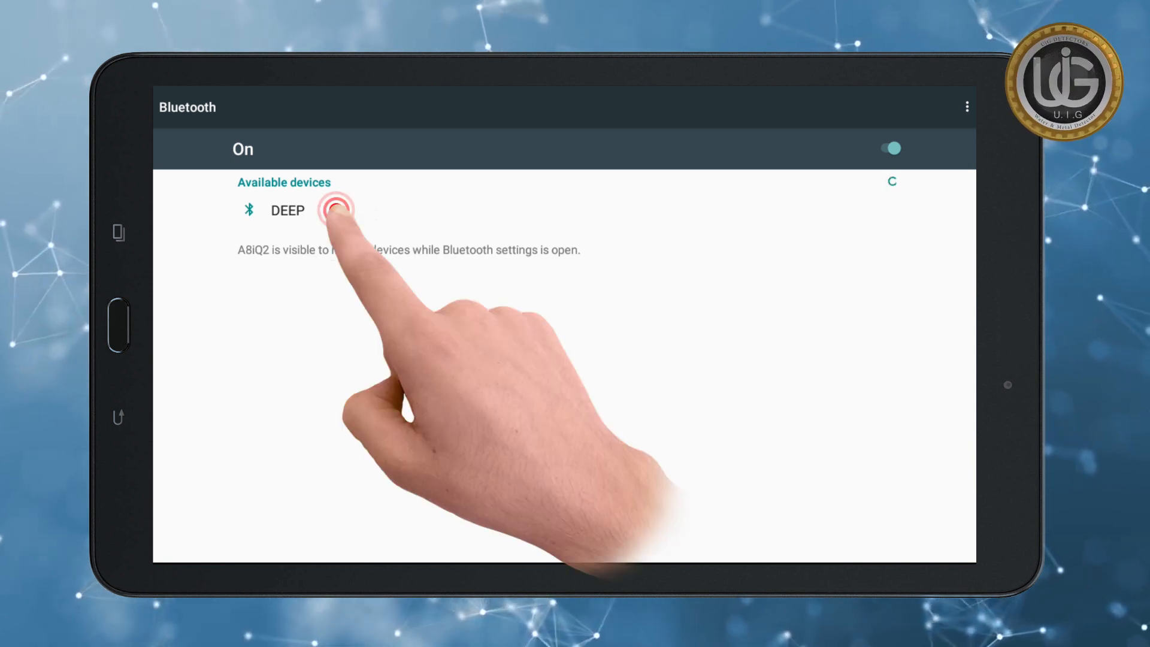
left_click(338, 210)
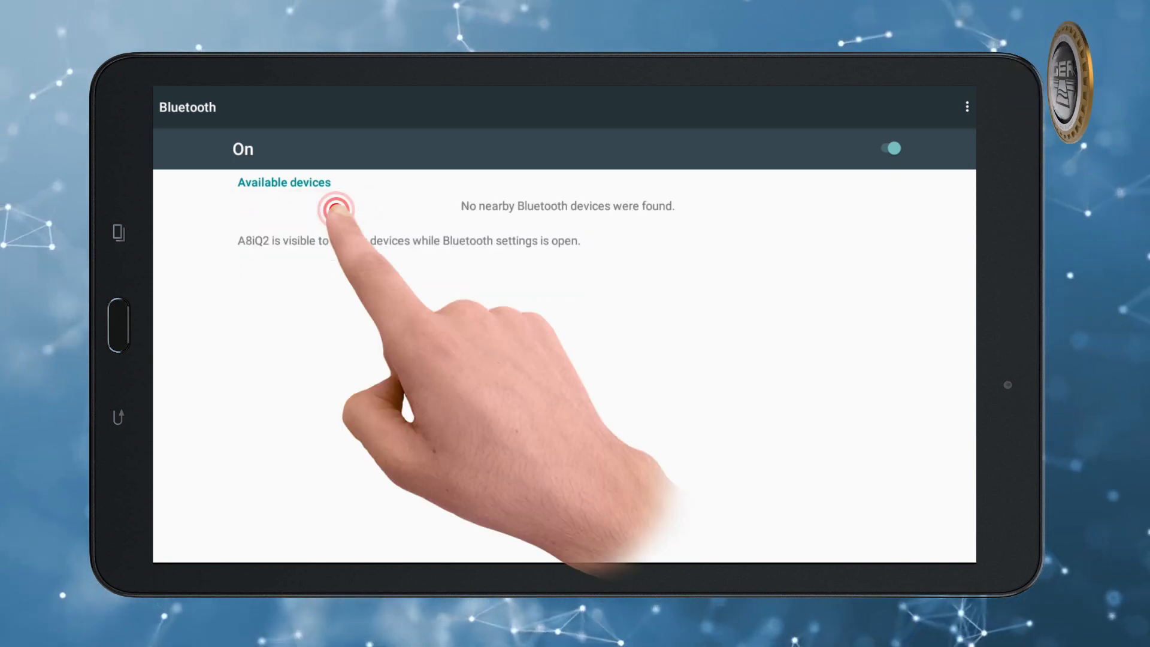
left_click(335, 211)
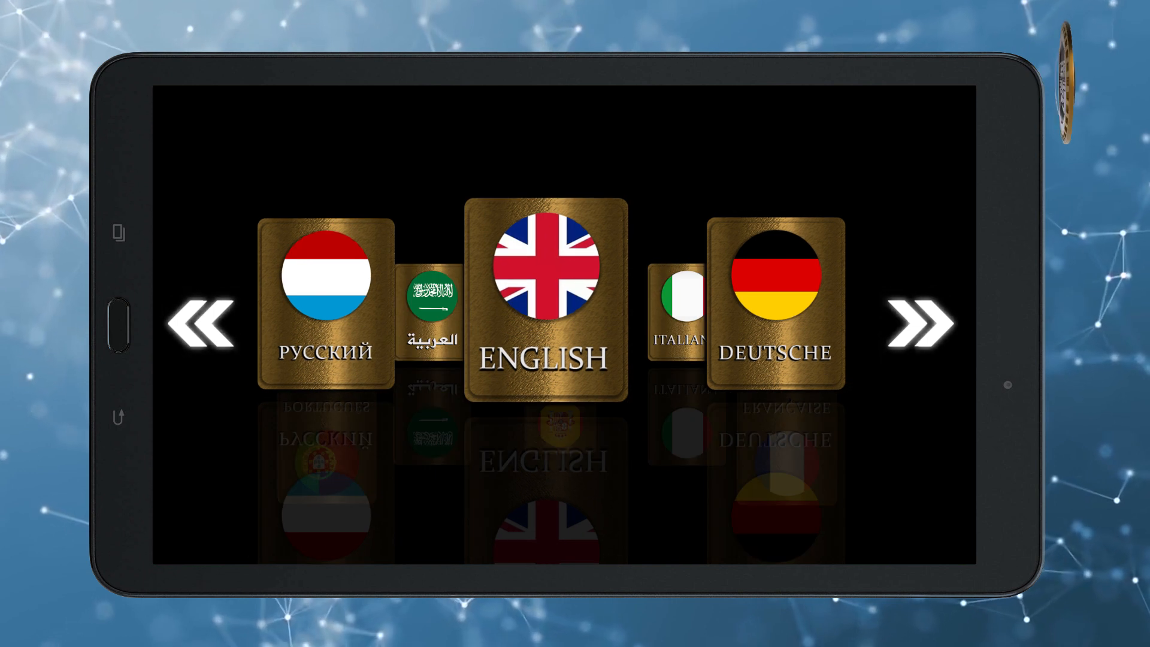
Step: Choose ENGLISH from the language carousel as the interface language
left_click(920, 322)
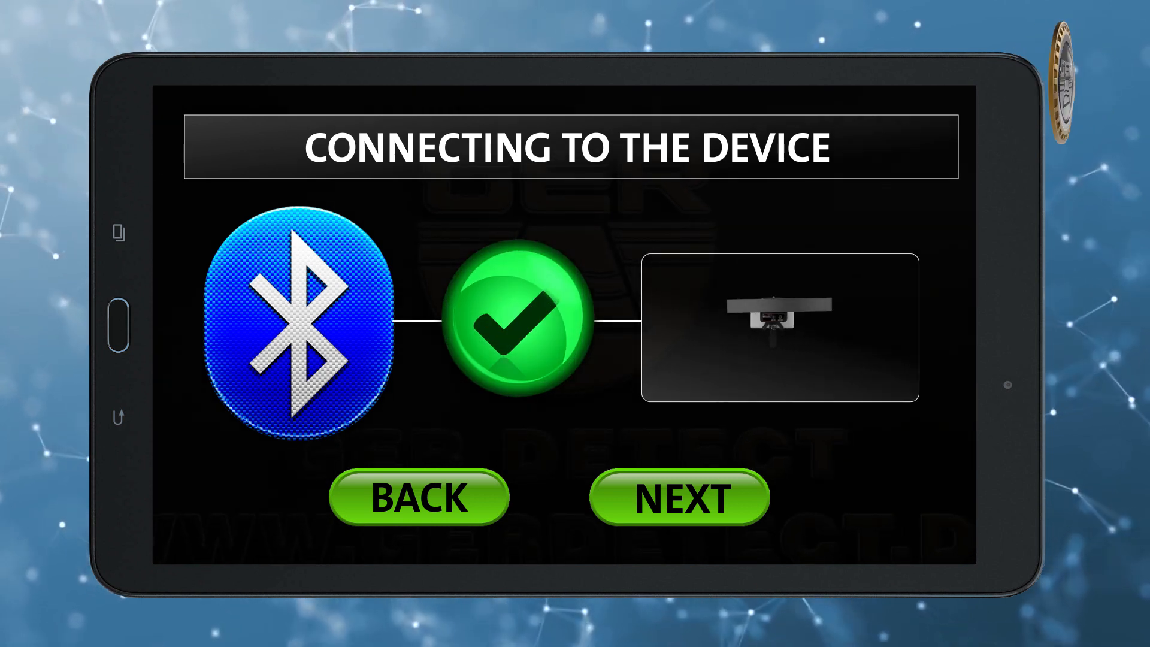
Step: Continue past the connection screen and set the scan grid to 3 lines, 10 steps
left_click(681, 497)
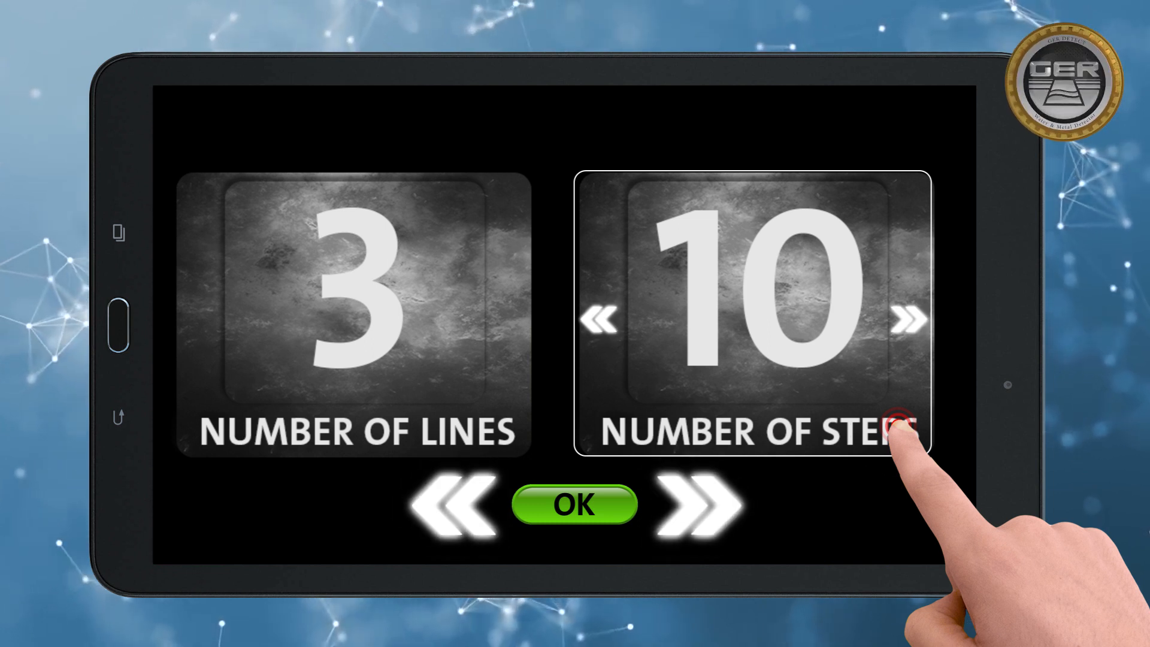
left_click(575, 505)
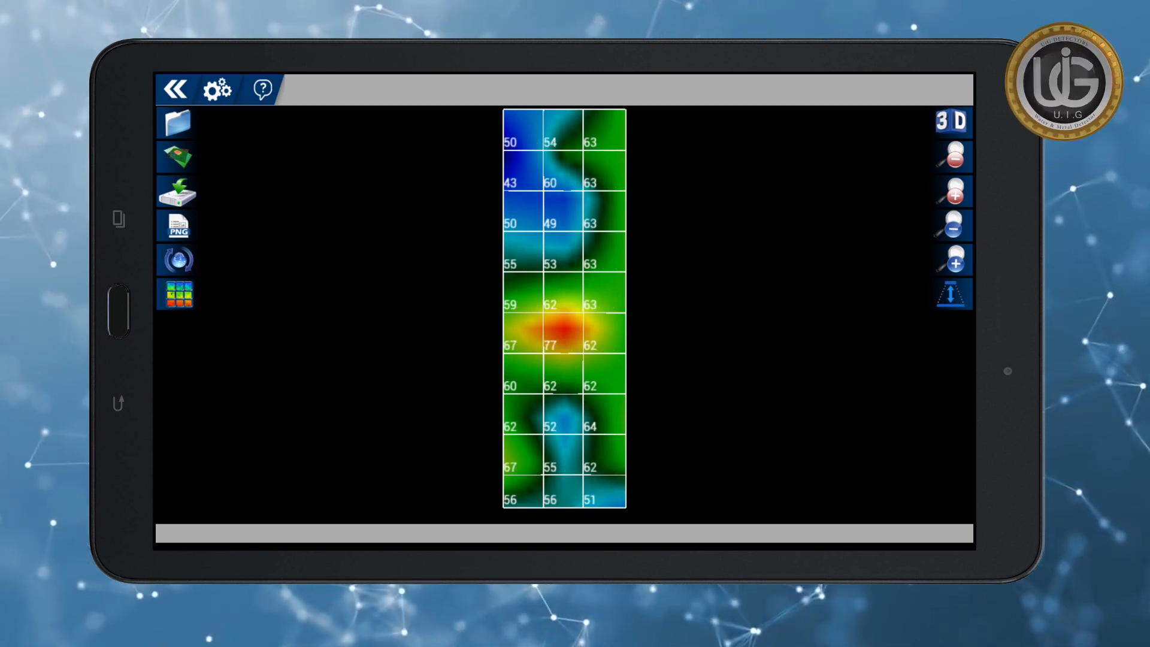
Step: Show per-cell depth estimates, view the map as a 3D surface lowered twice, then return to 2D
left_click(951, 292)
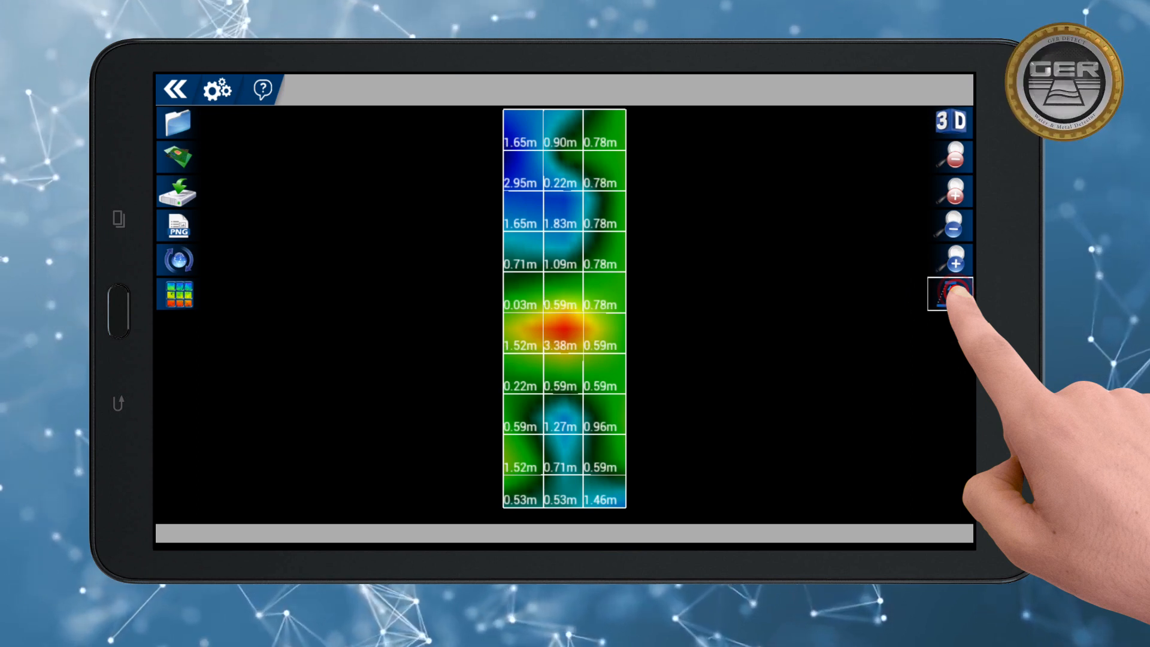
left_click(951, 294)
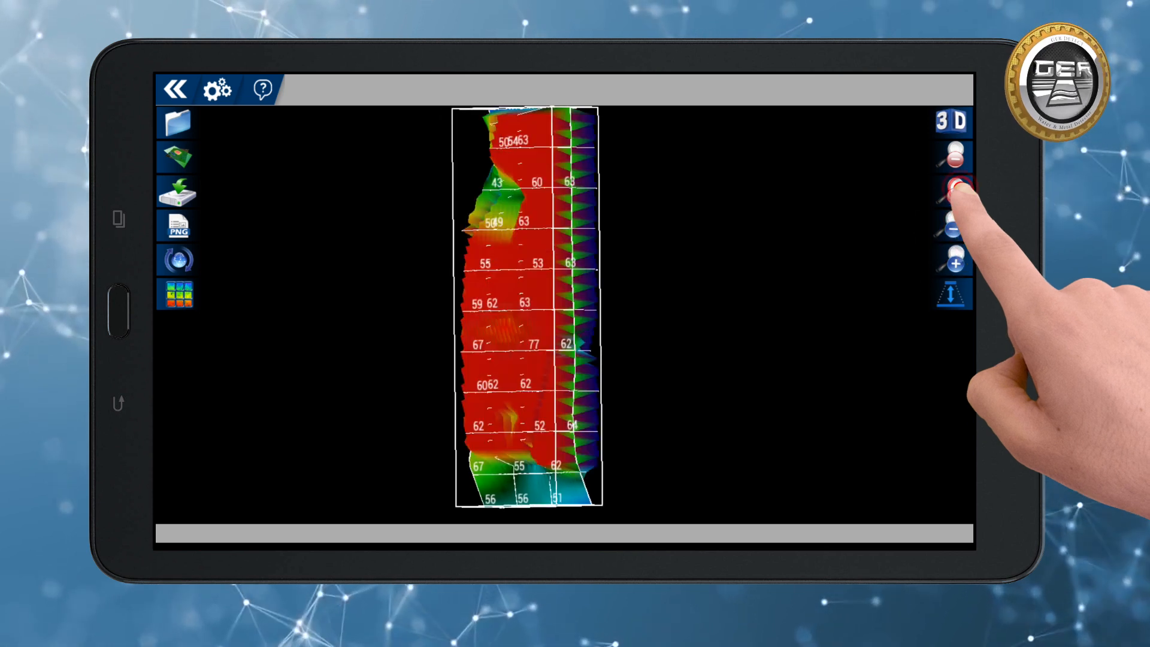
left_click(953, 151)
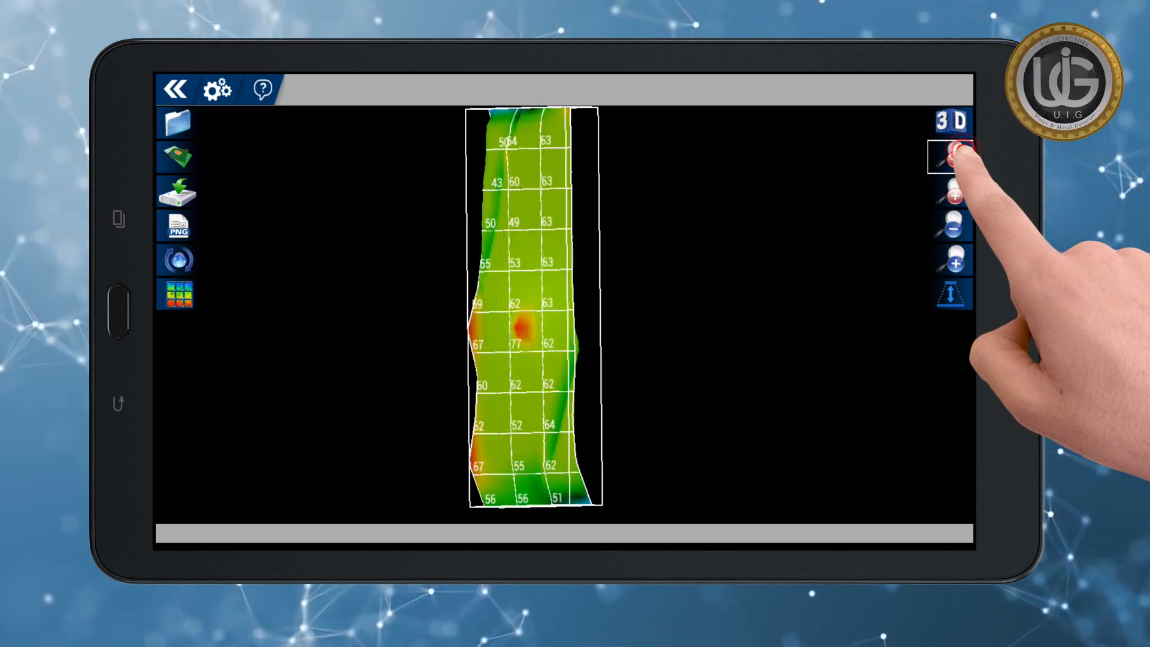
left_click(951, 156)
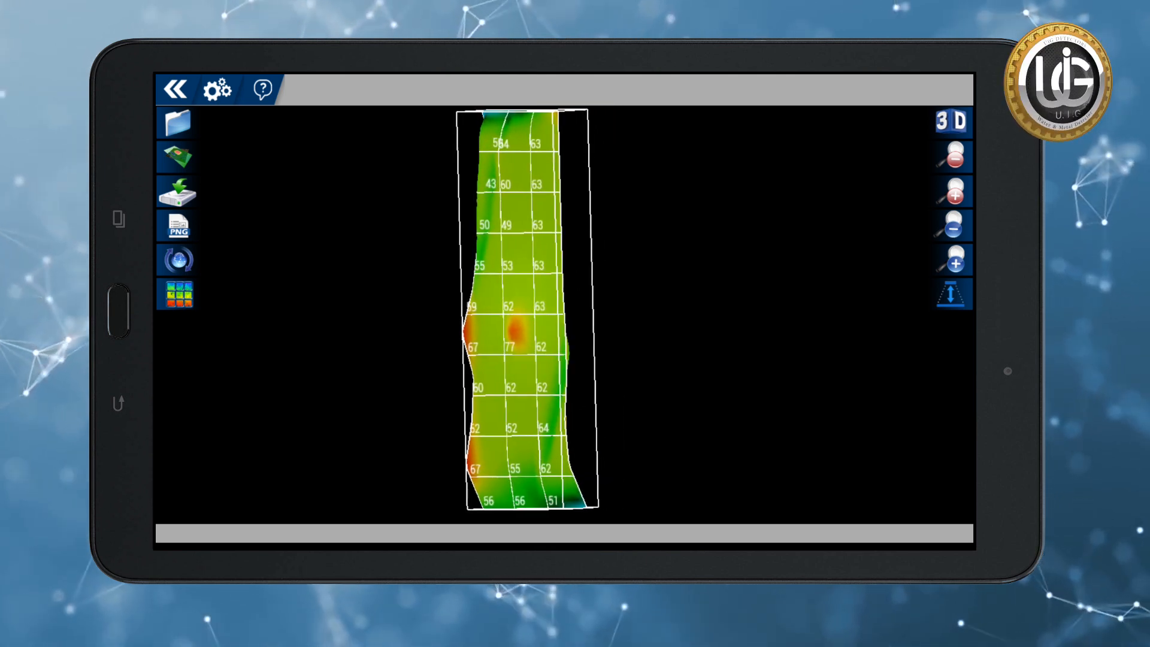
left_click(962, 121)
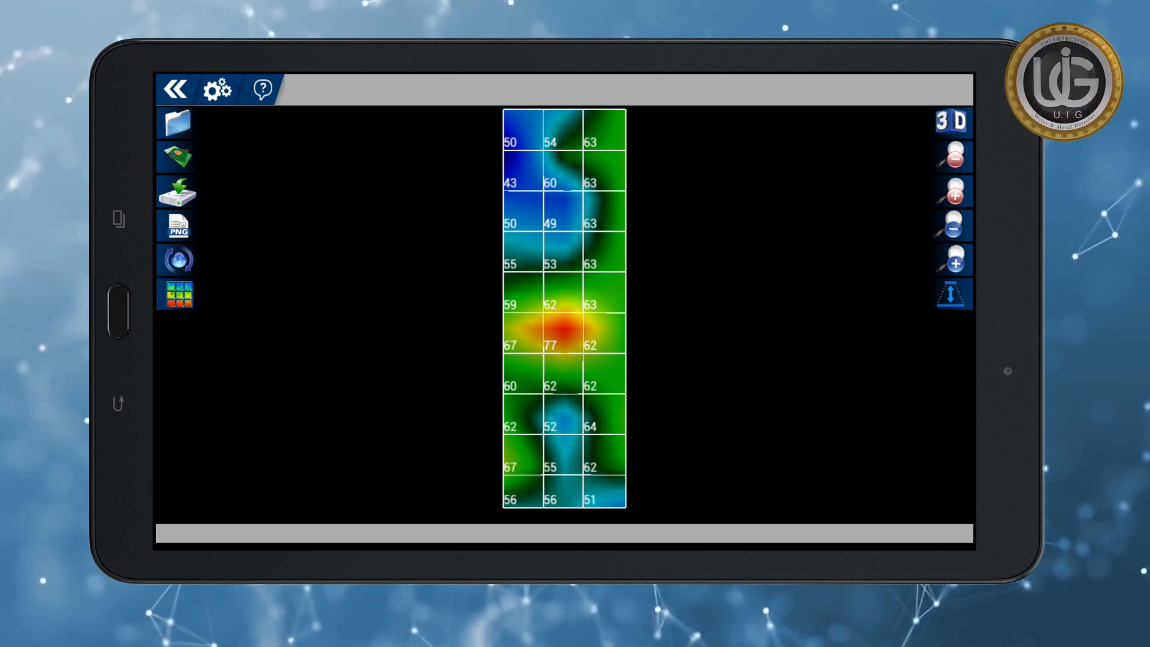
Step: Export the scan to XML under the file name 'ger detect'
left_click(176, 121)
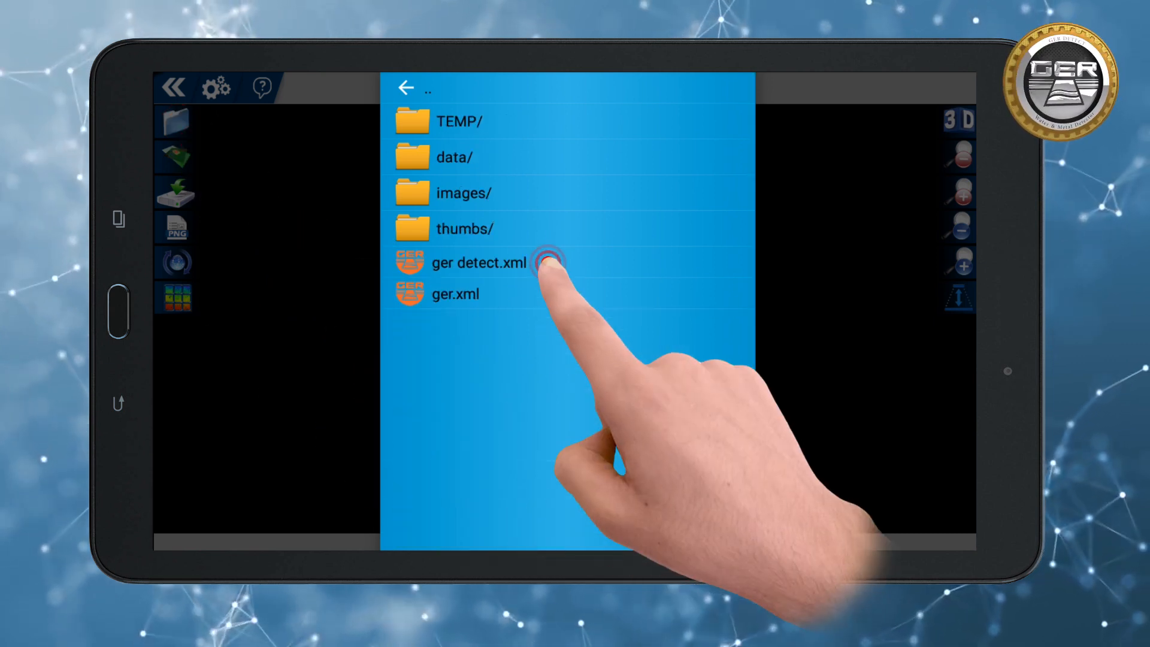
left_click(479, 263)
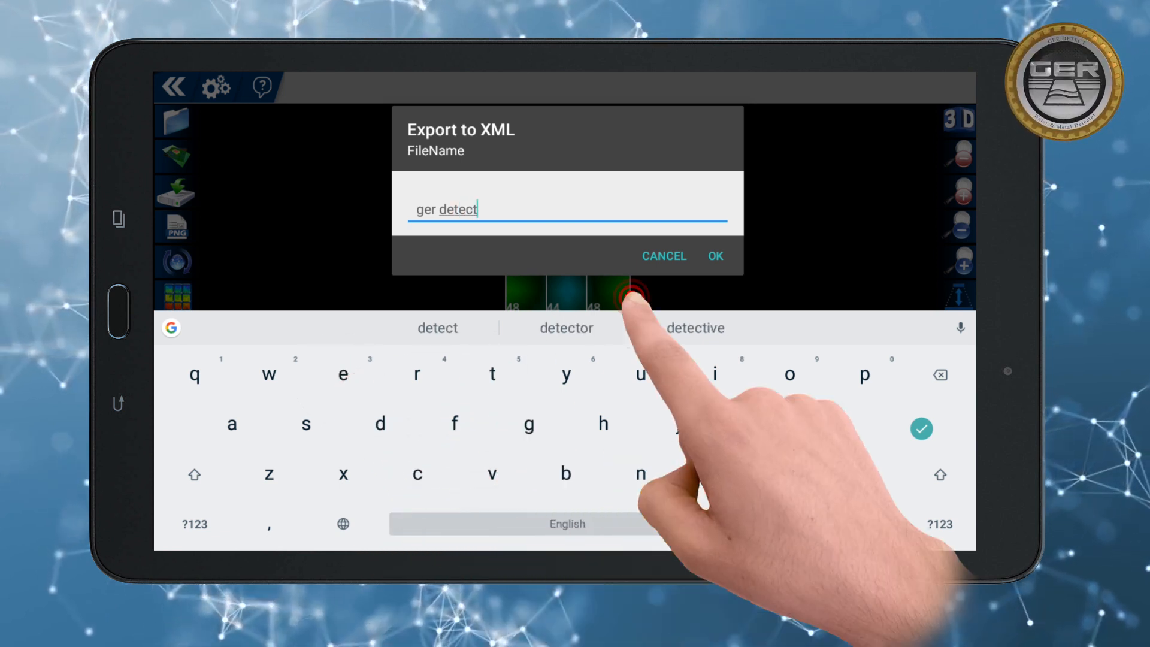
left_click(714, 256)
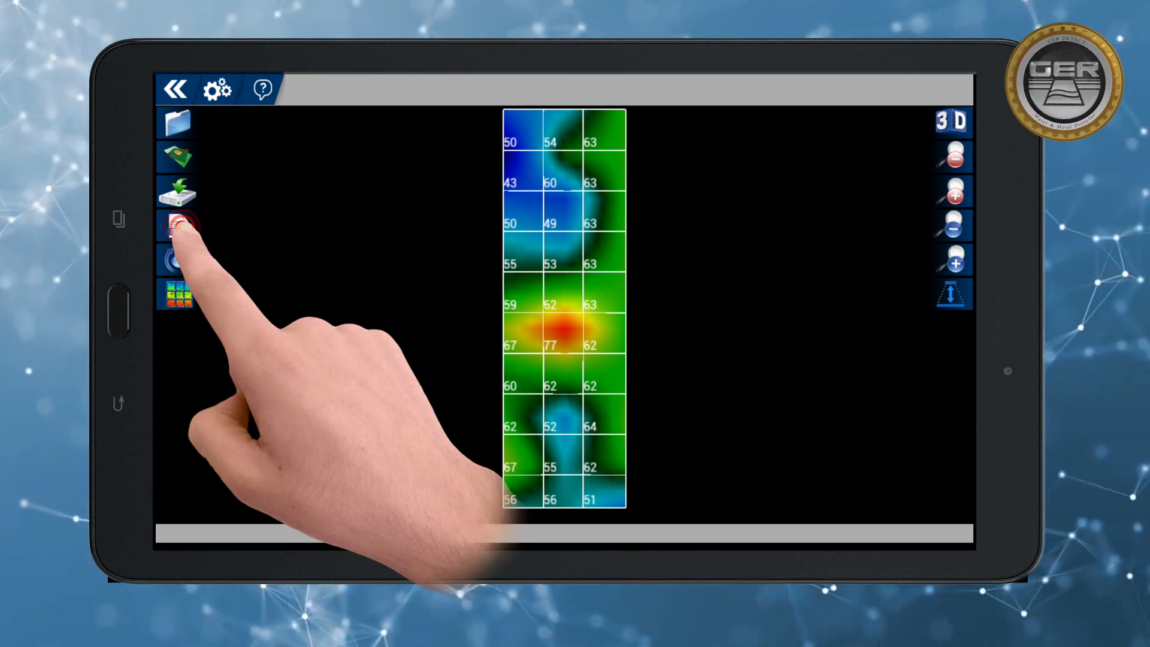
Step: Export the heat map as a PNG image
left_click(176, 224)
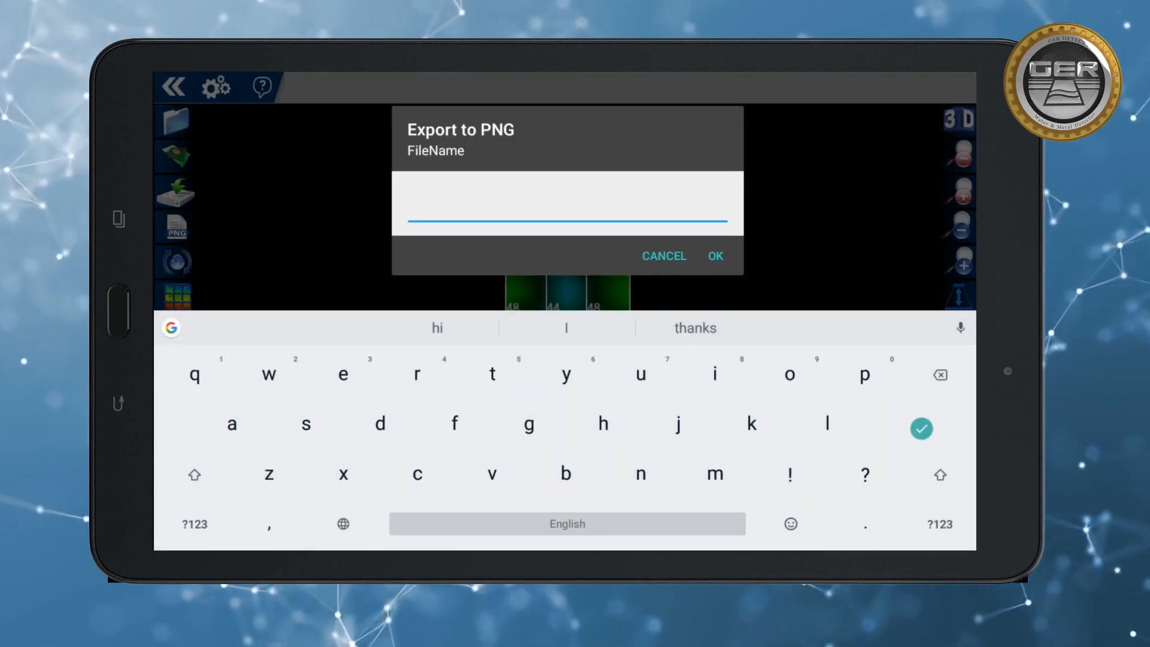
left_click(342, 374)
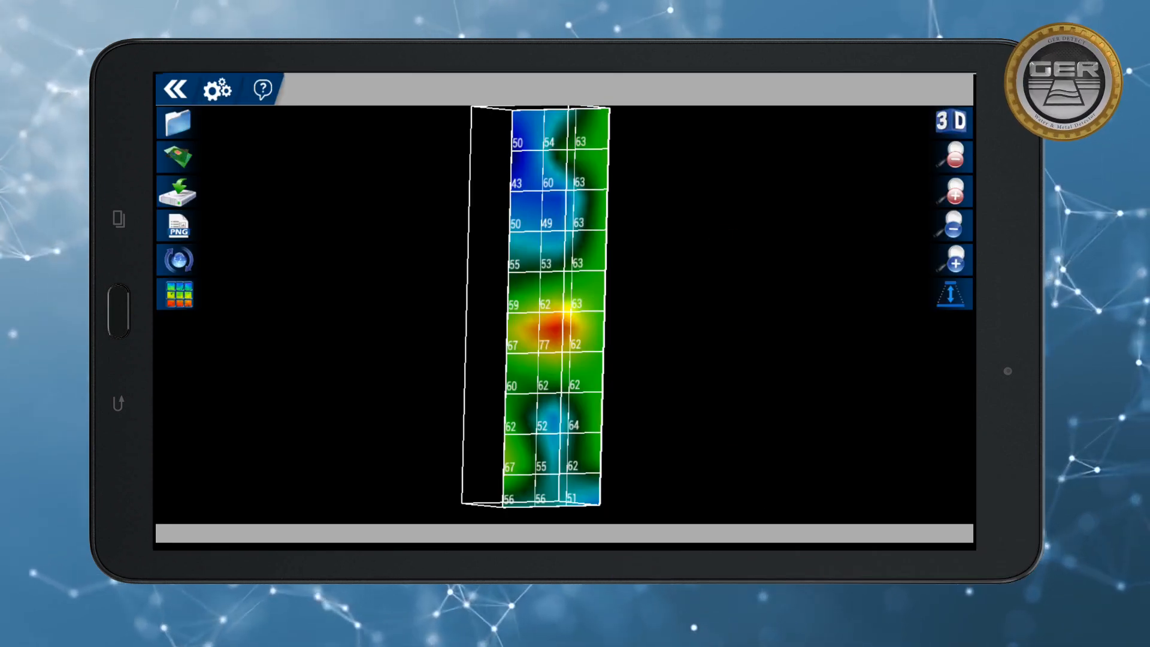
Step: Tilt the map into perspective and back, then hide and restore the grid and values
left_click(175, 259)
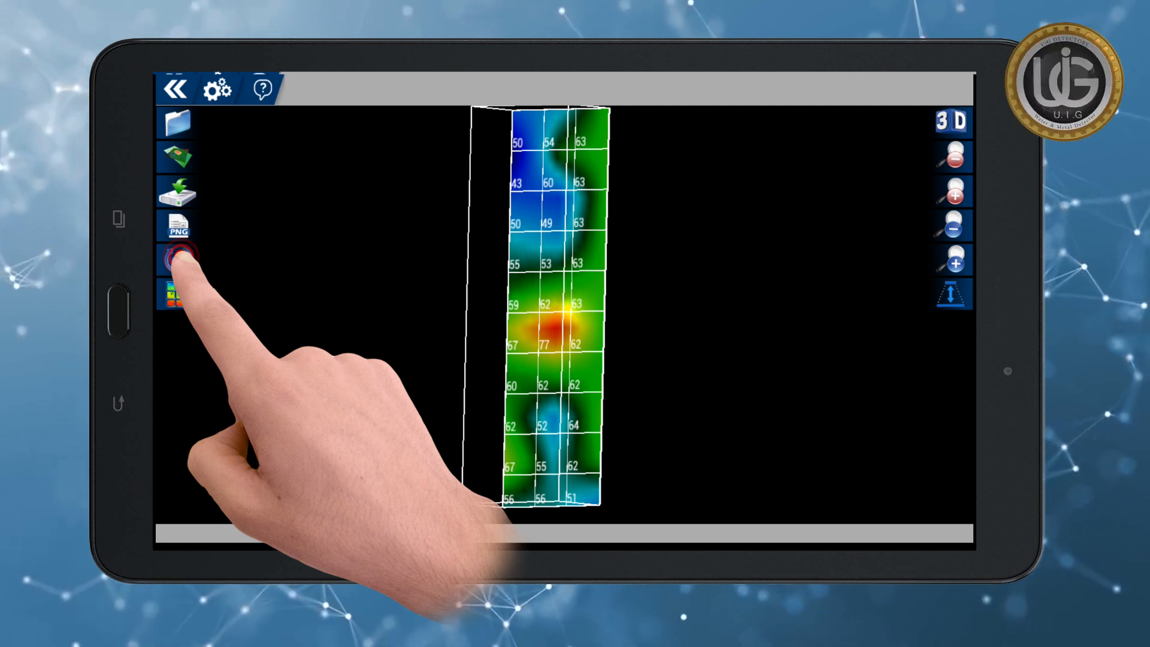
left_click(176, 260)
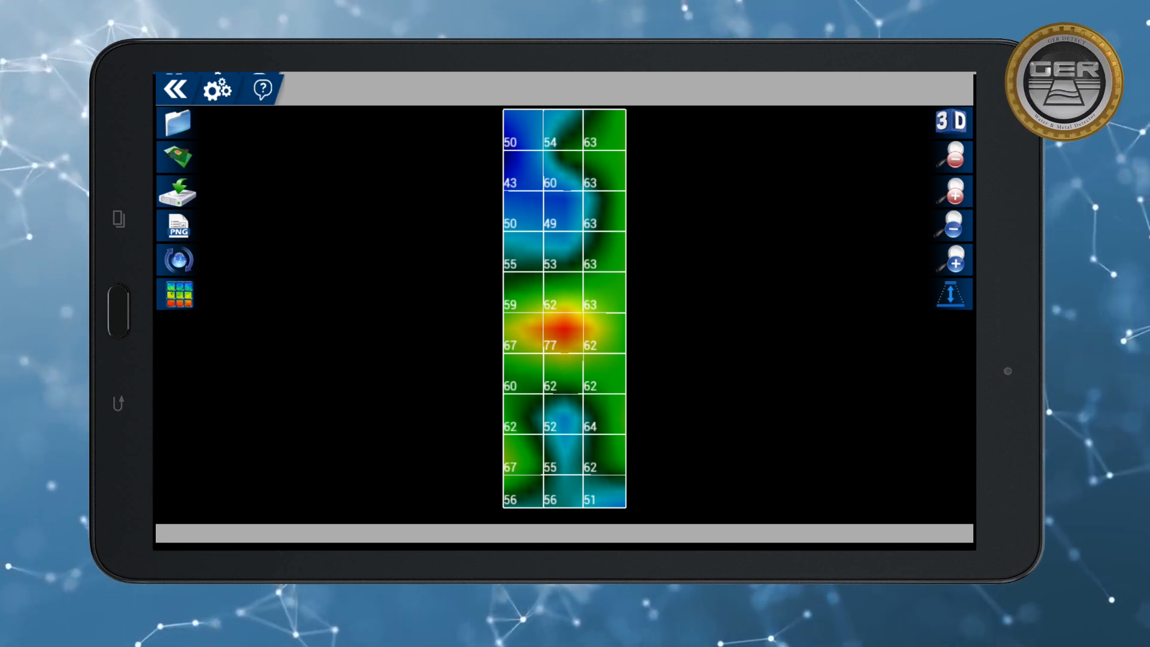
left_click(176, 294)
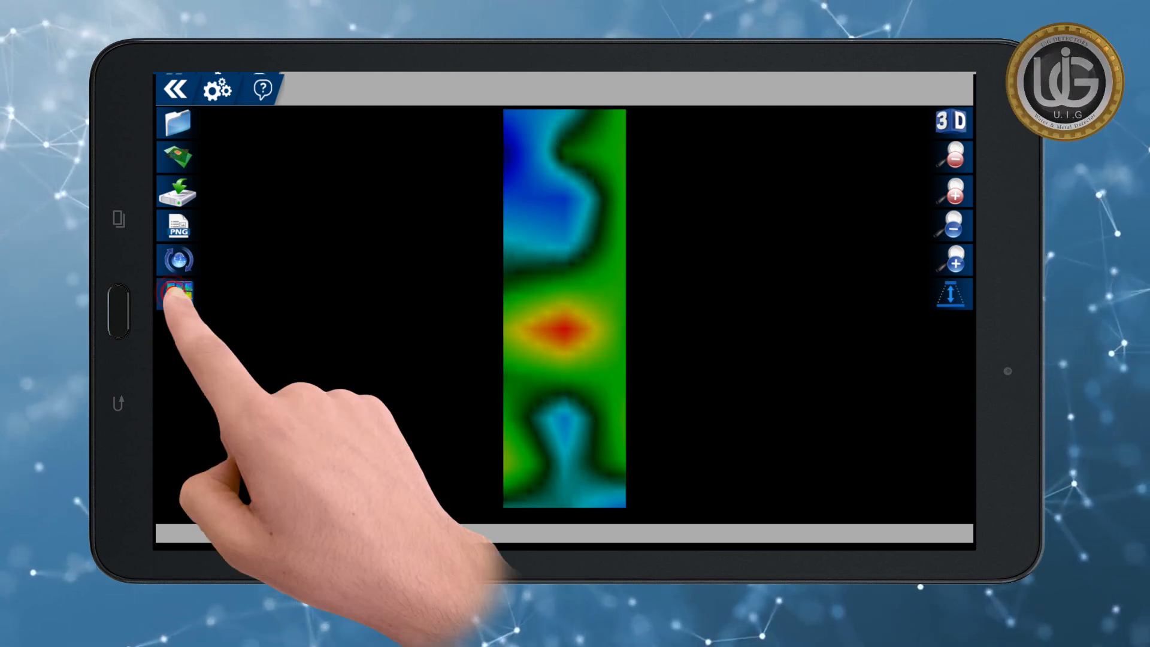
left_click(177, 295)
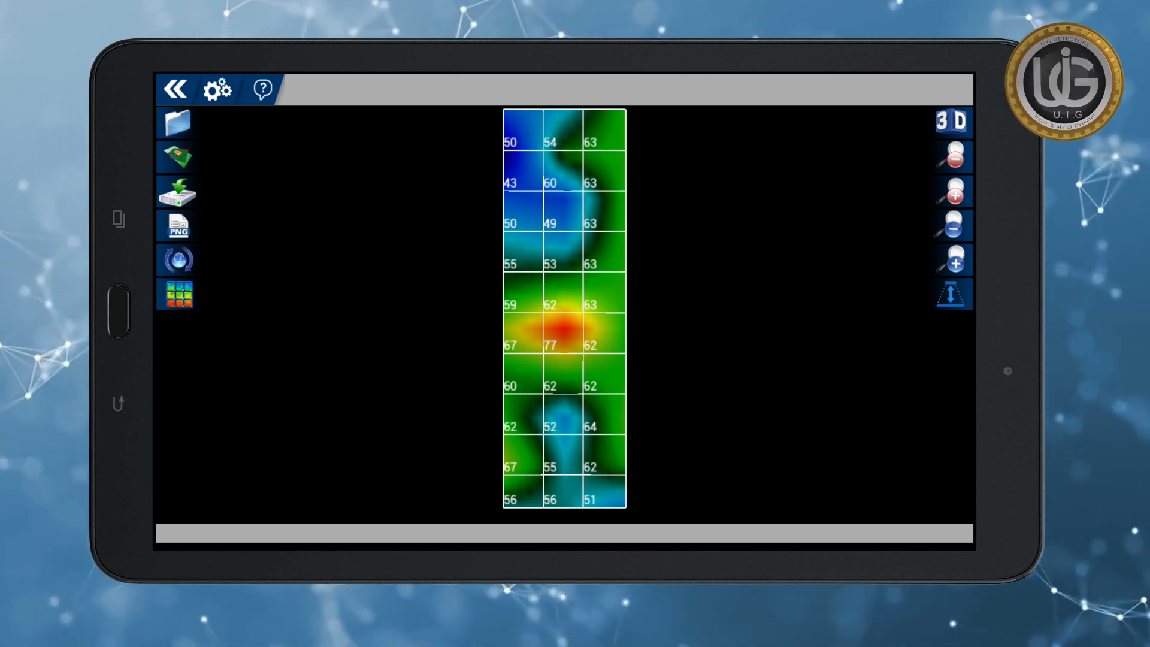
left_click(216, 89)
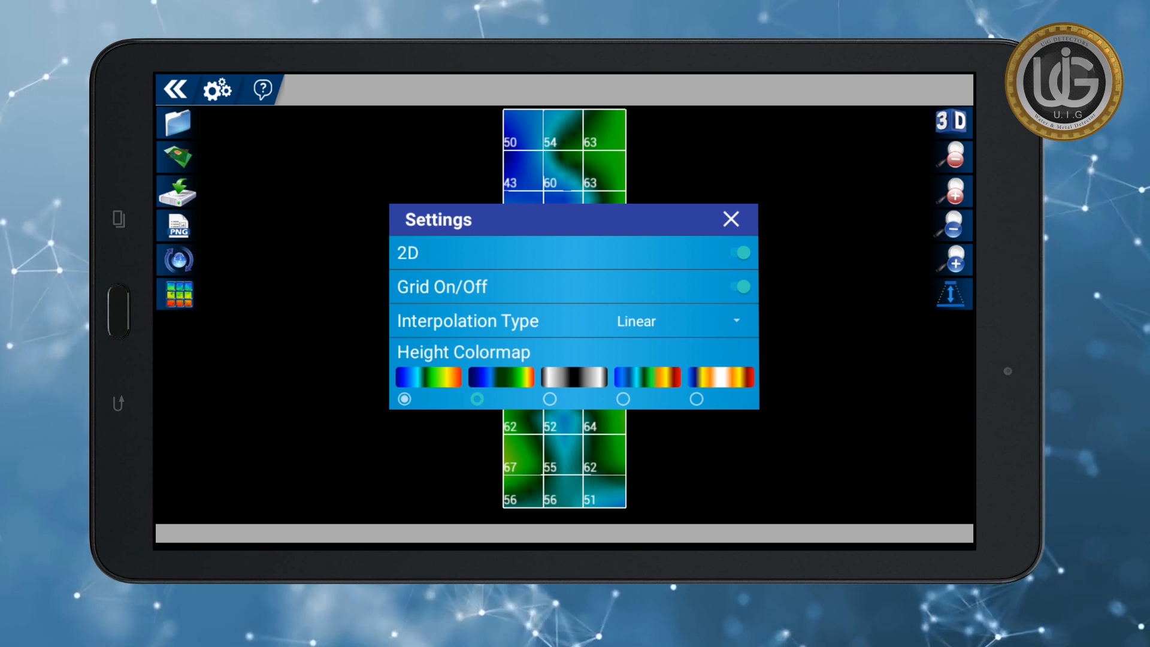
left_click(730, 219)
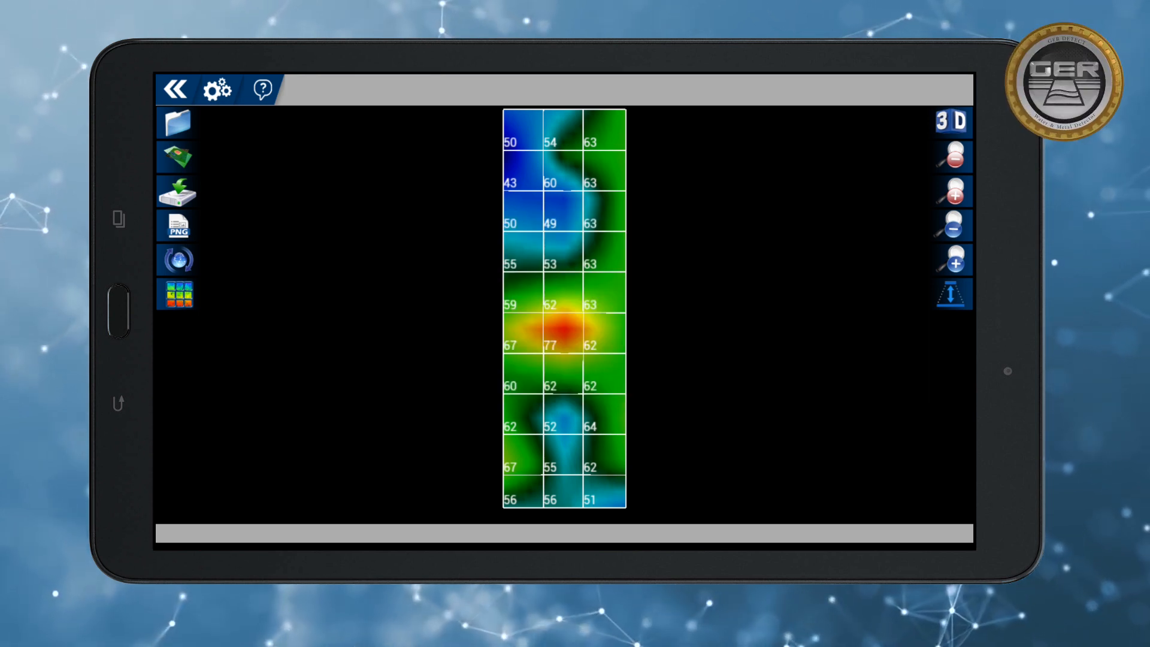